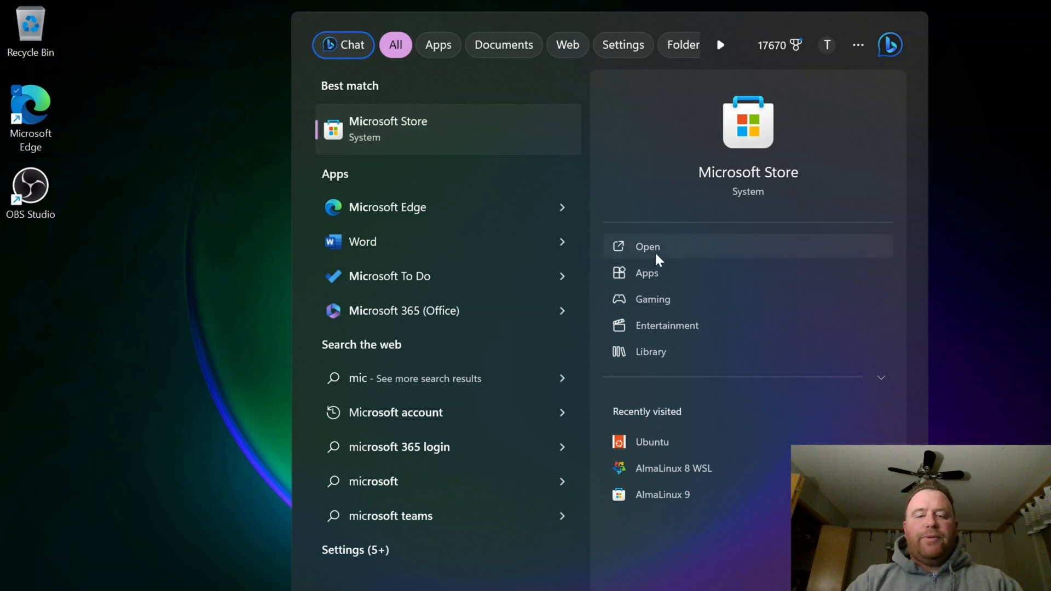
- Install Windows Subsystem for Linux from the Store's linux results, then close the Store
click(647, 247)
text(linux)
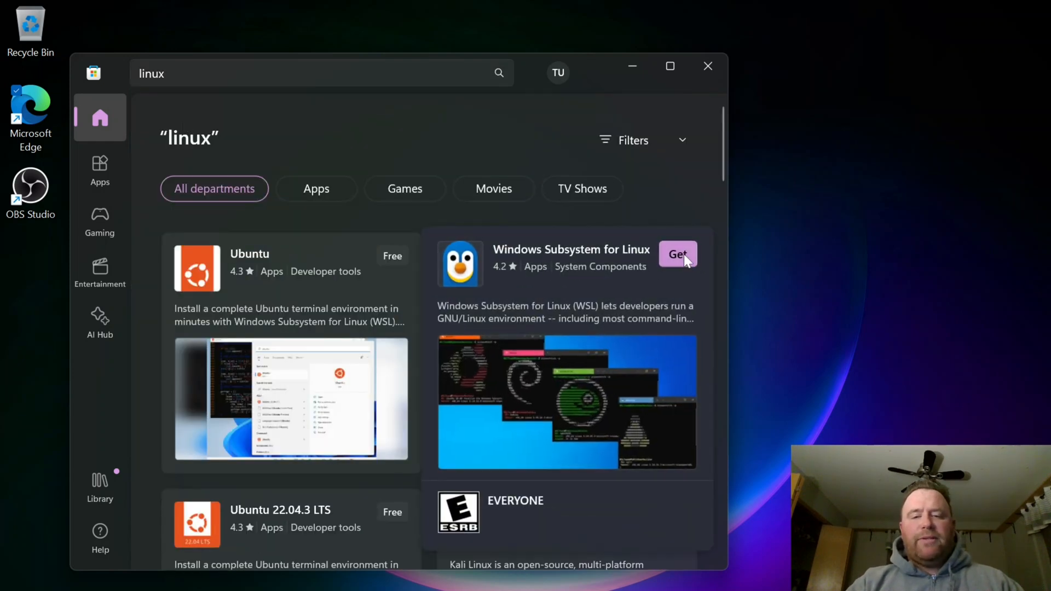
click(677, 254)
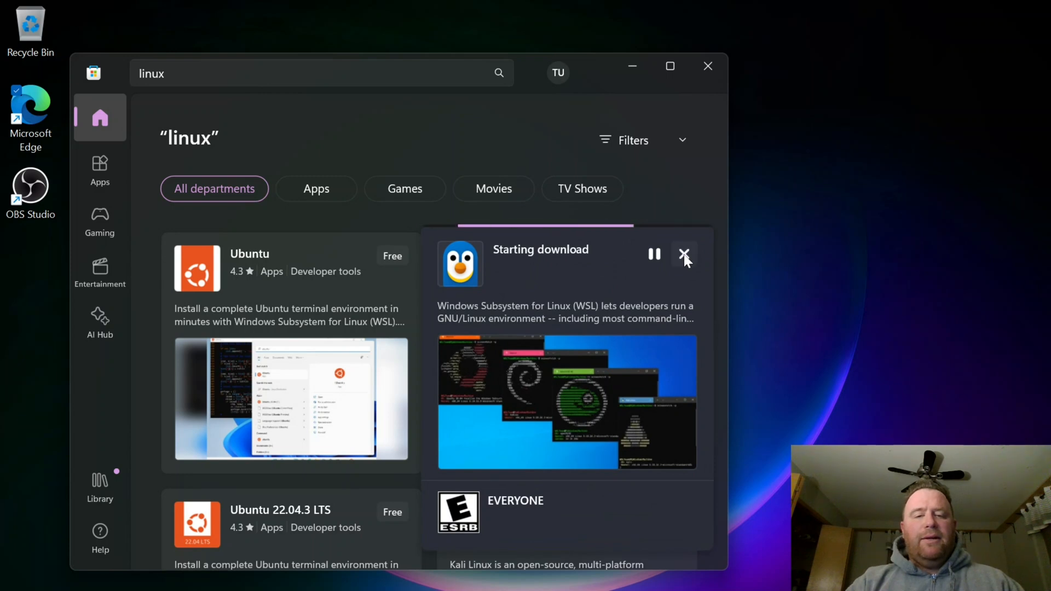
click(685, 255)
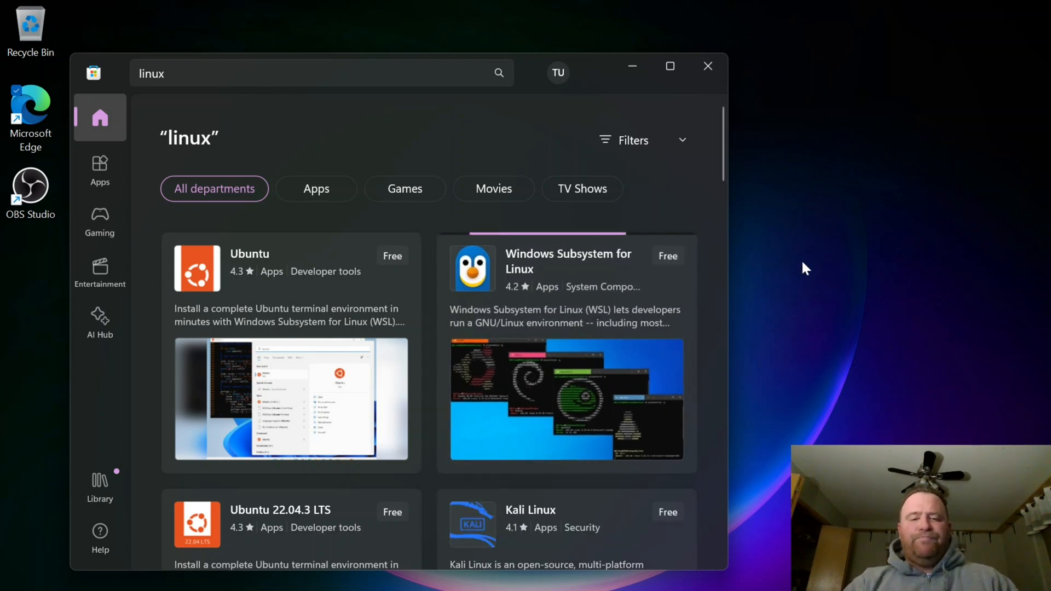
click(667, 255)
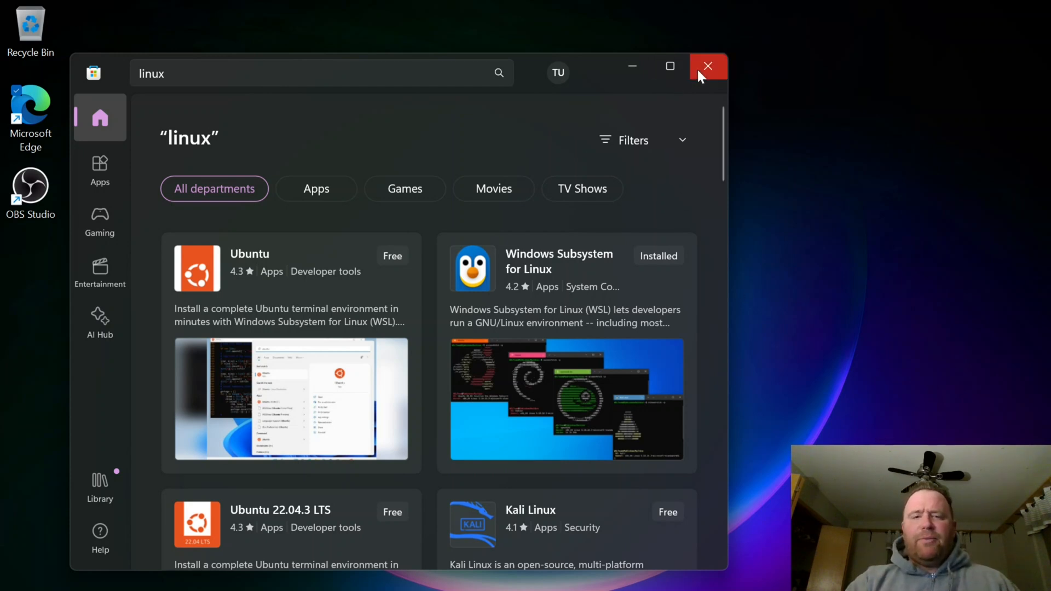
click(708, 66)
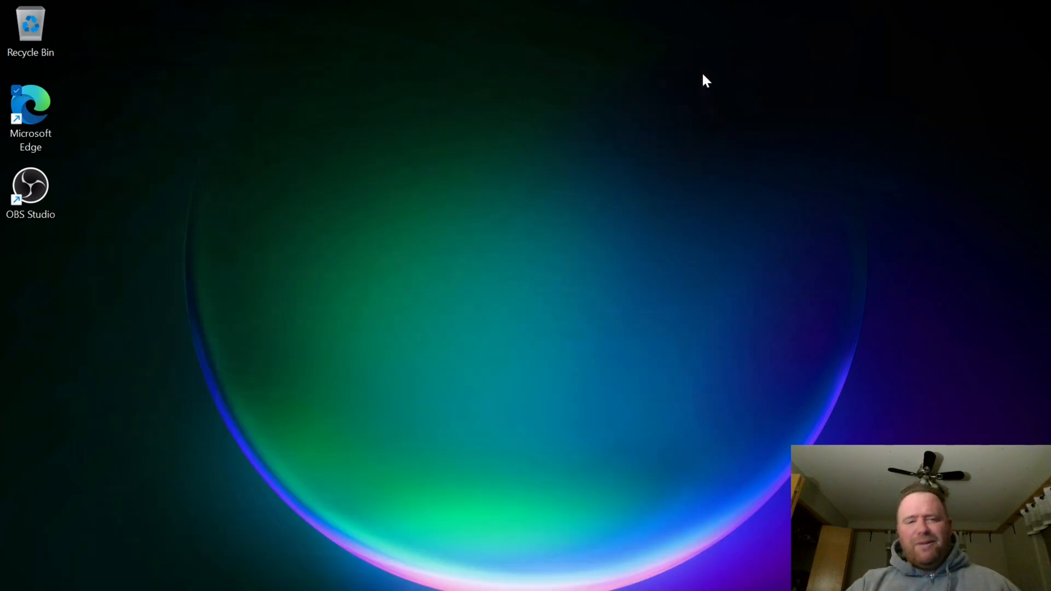
mouse_move(888, 286)
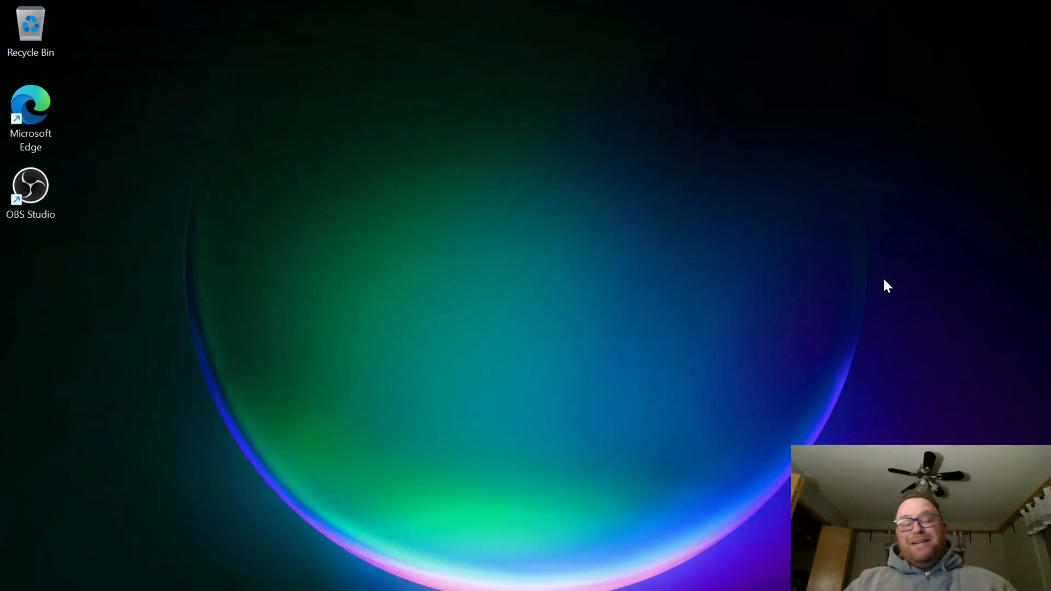
mouse_move(274, 587)
text(mic)
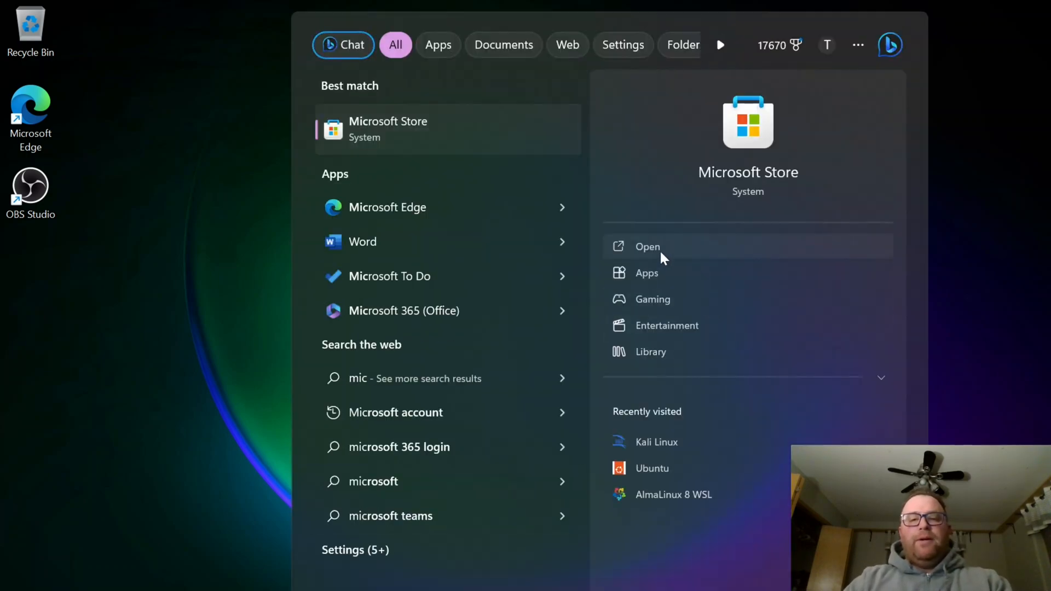
- Search the Store for 'arch lin' and open the Arch WSL app page
click(647, 246)
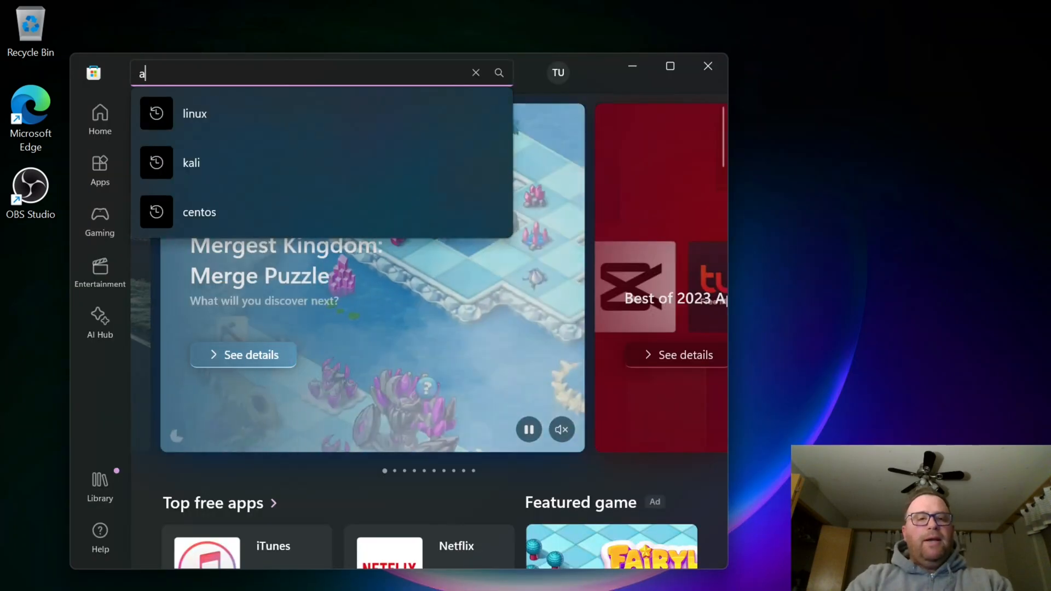
click(476, 72)
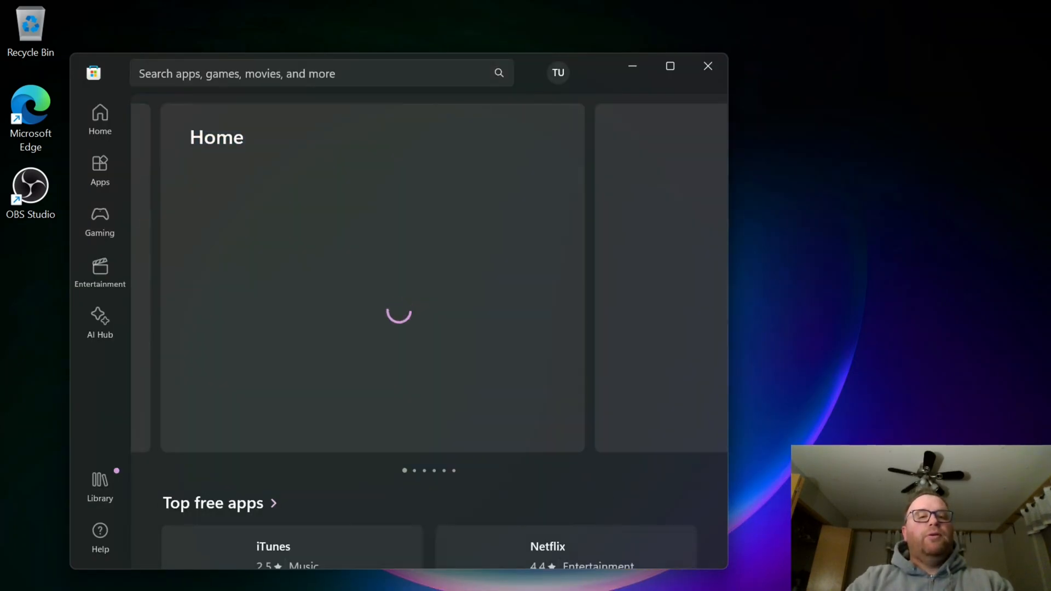
text(arch linux)
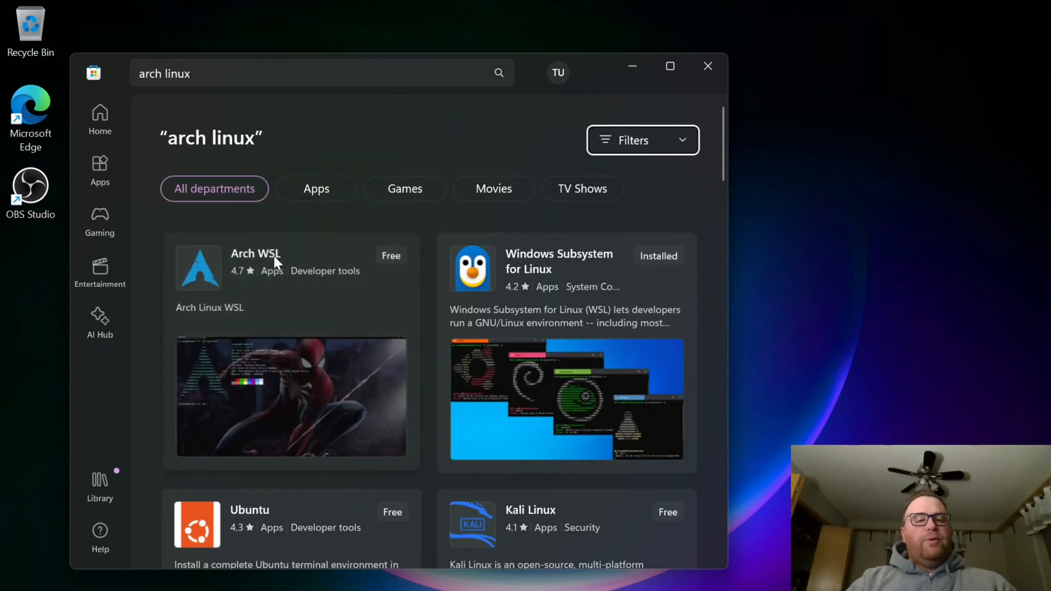
click(255, 253)
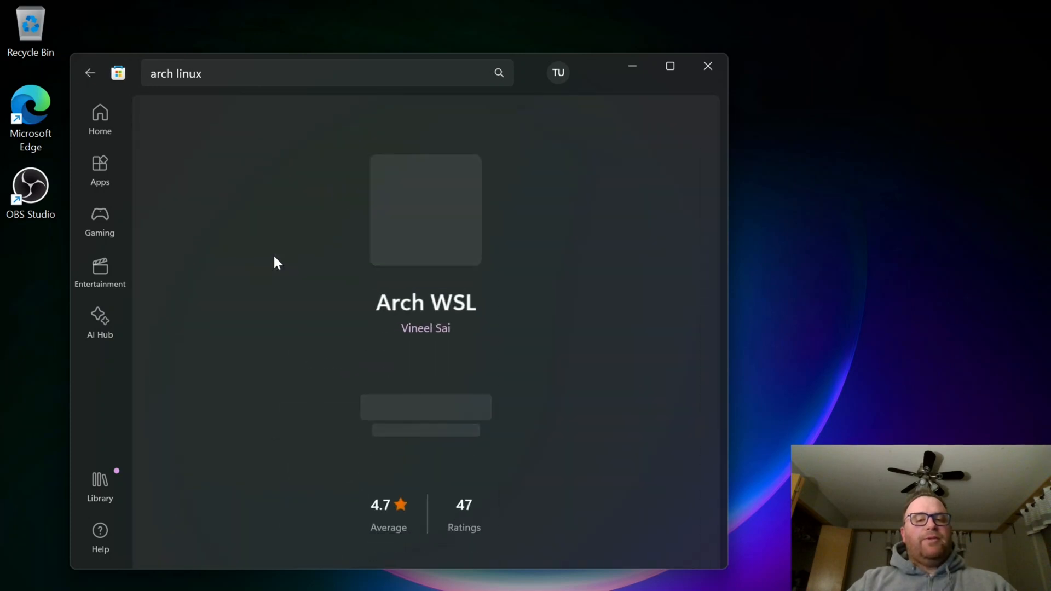
scroll(down, 3)
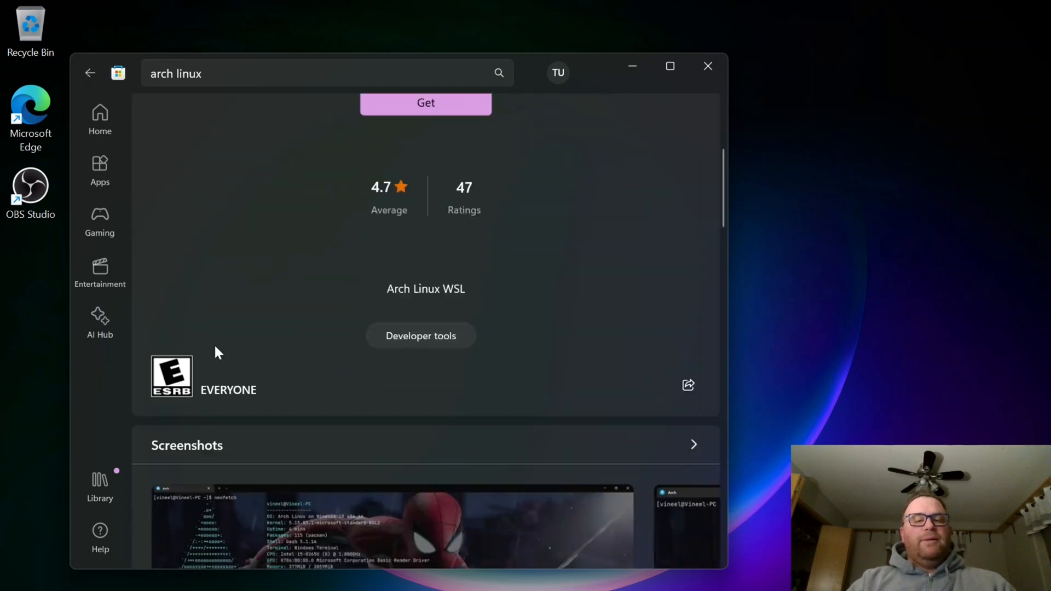
scroll(down, 3)
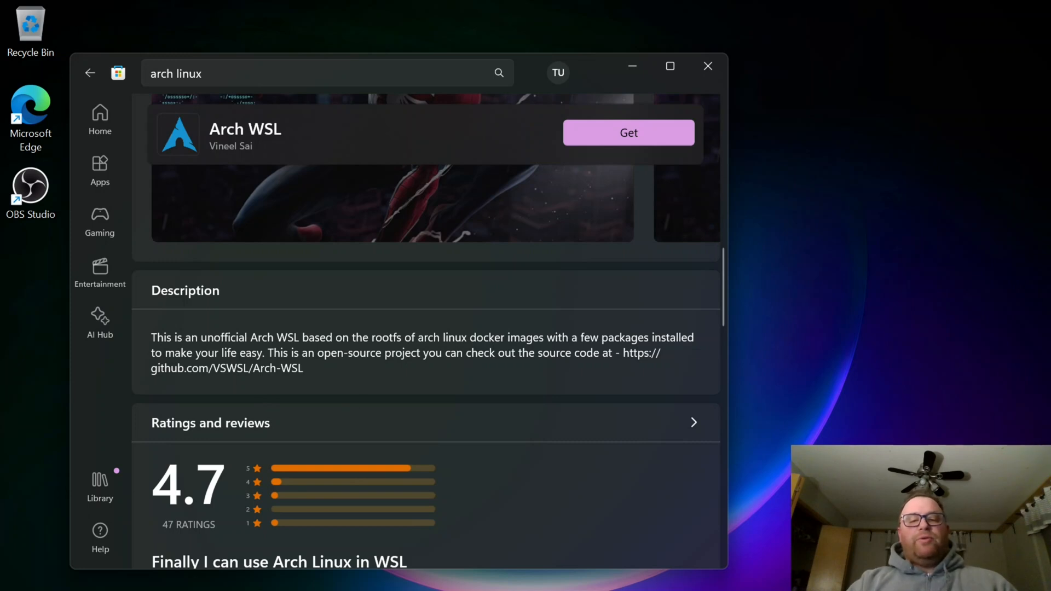
mouse_move(467, 321)
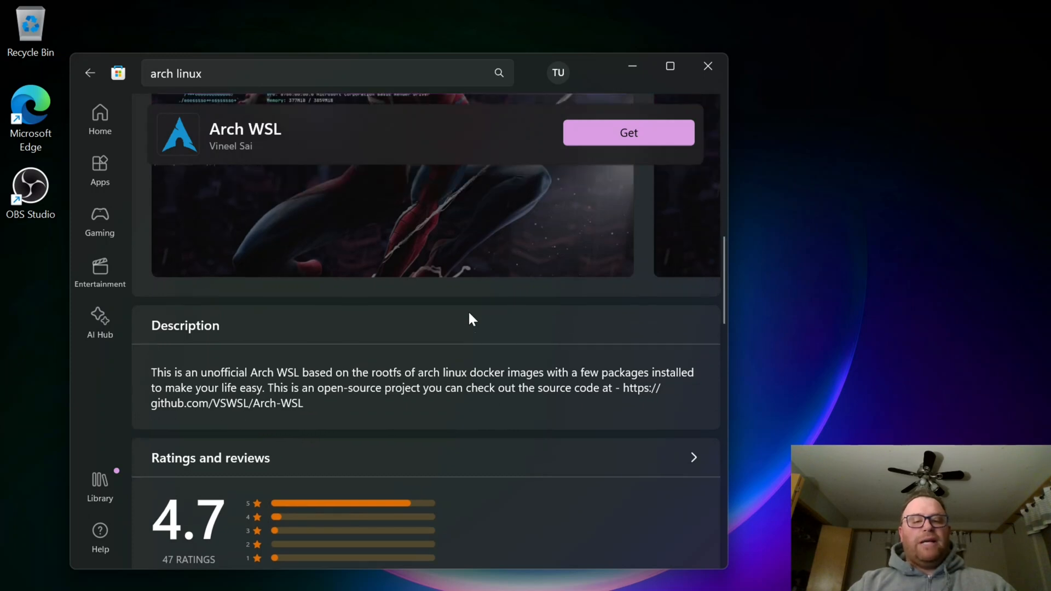
scroll(down, 3)
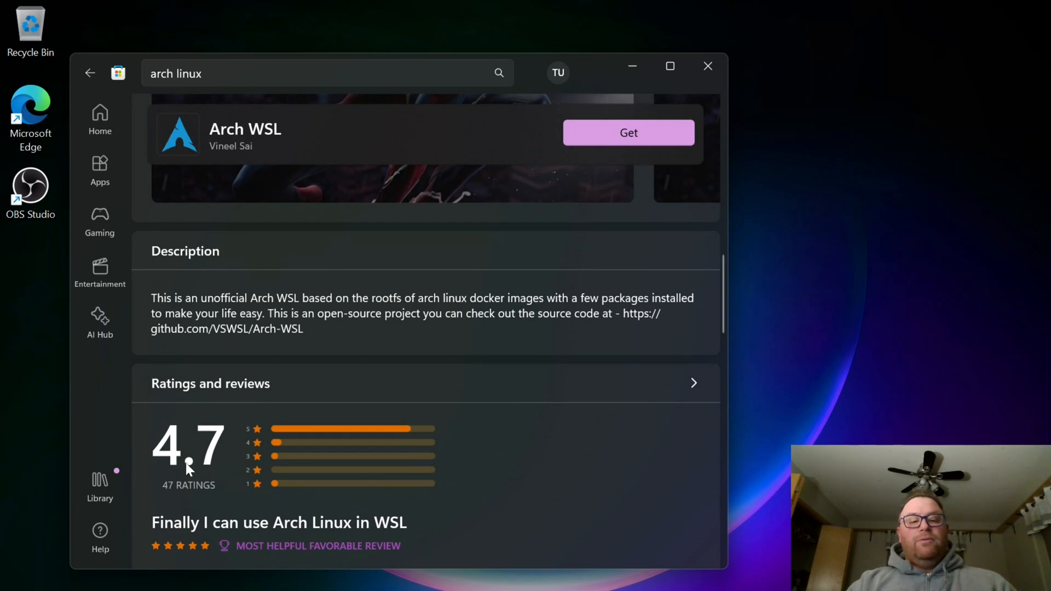
scroll(up, 3)
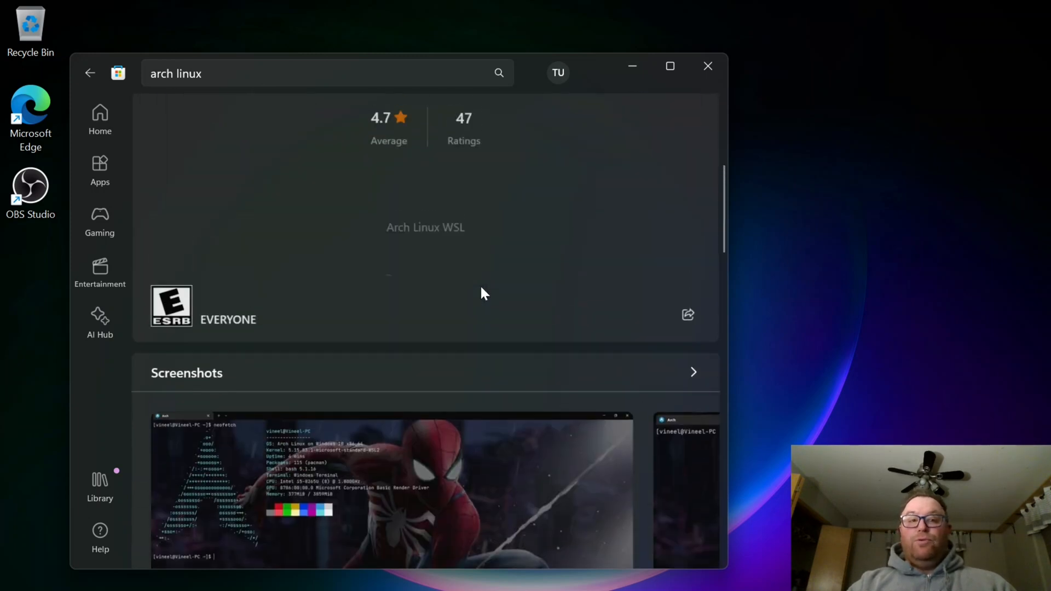
scroll(up, 3)
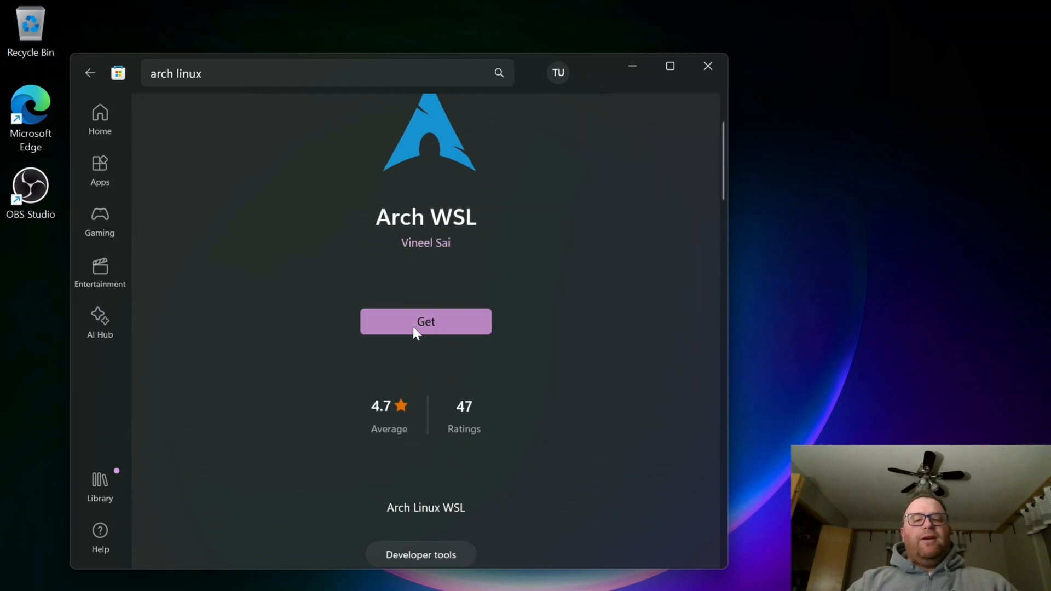
- Get the Arch WSL app and launch it once installed
click(426, 321)
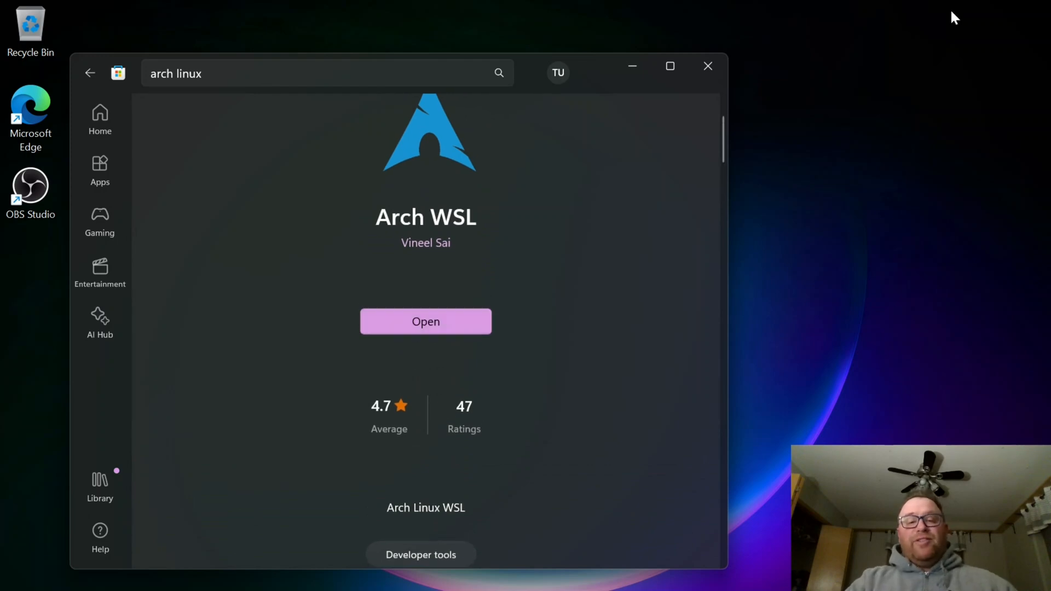
mouse_move(936, 337)
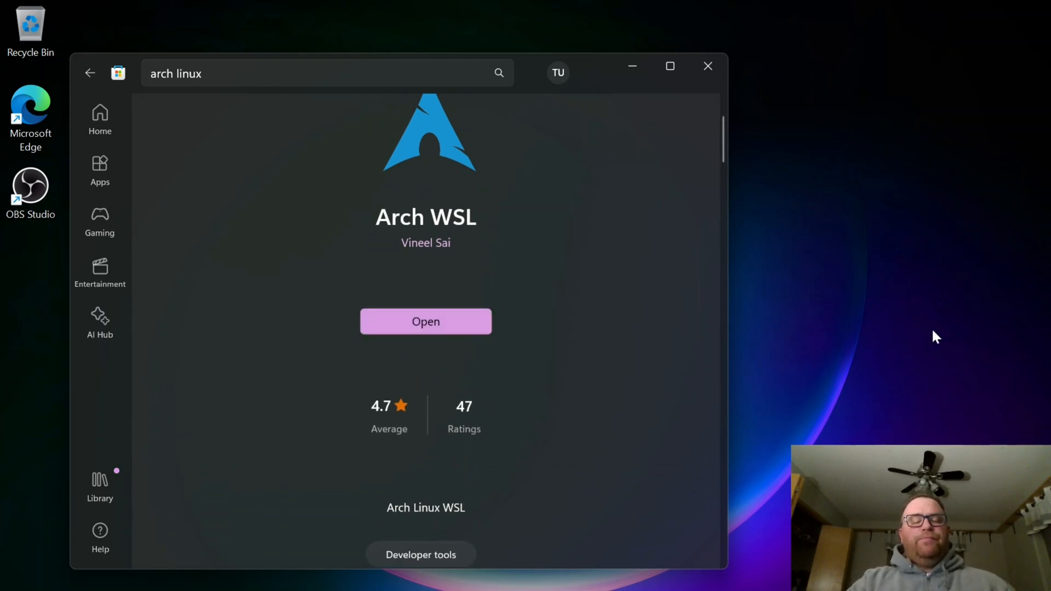
click(425, 320)
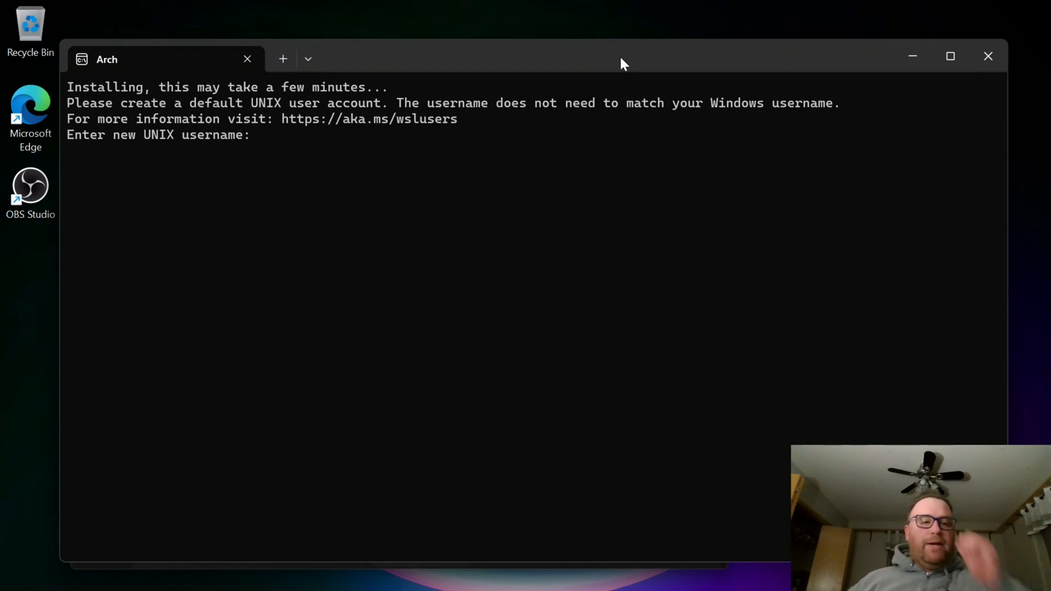
- Create the UNIX user 'tunk' with a password to finish Arch setup
text(tunkert)
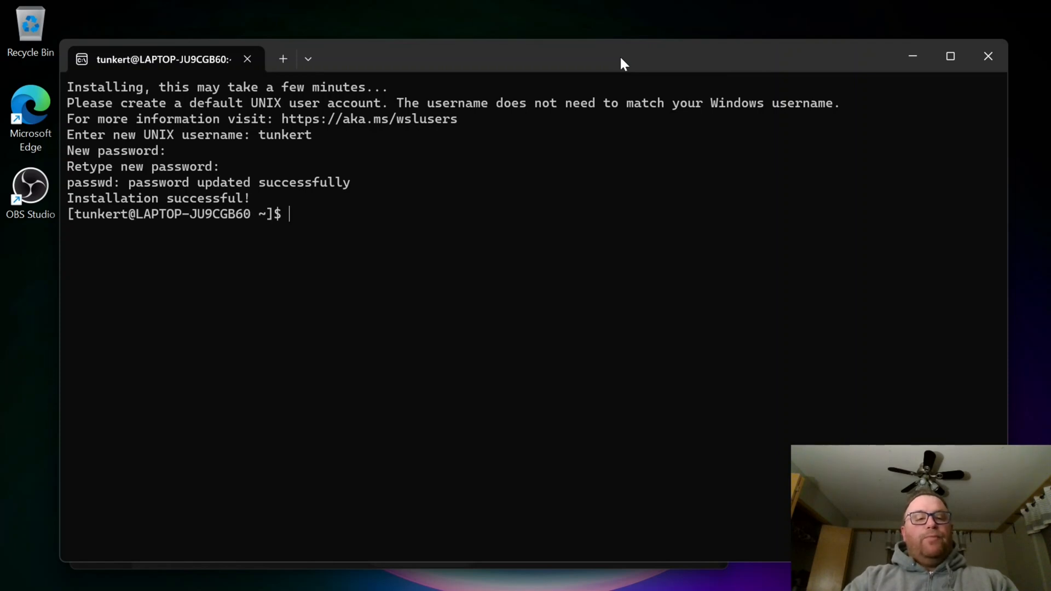
- Run 'sudo pacman -Syu' with the sudo password, reaching the 7-package upgrade confirmation
text(s)
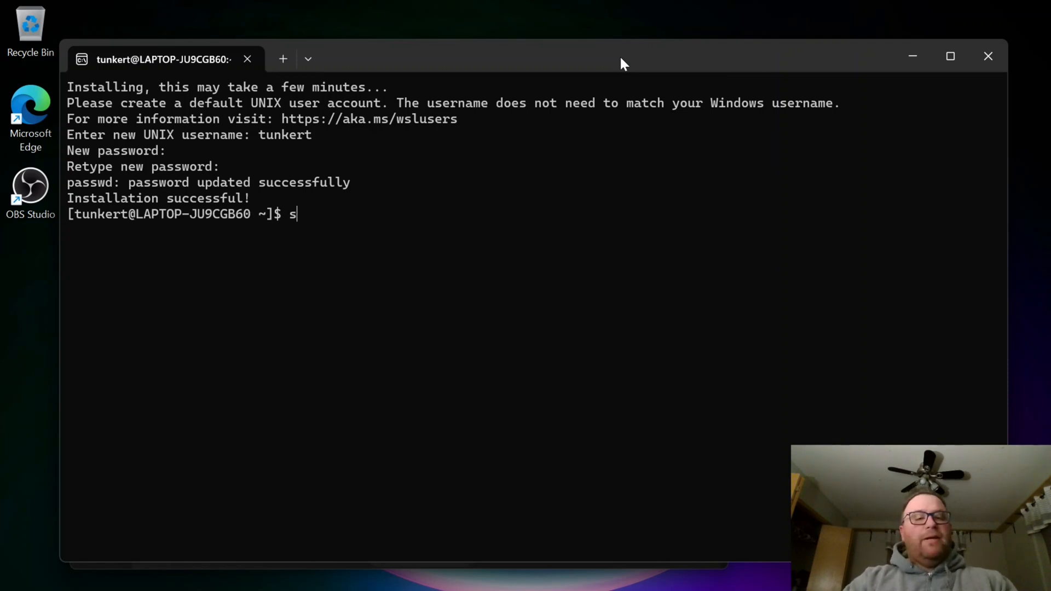
text(udo)
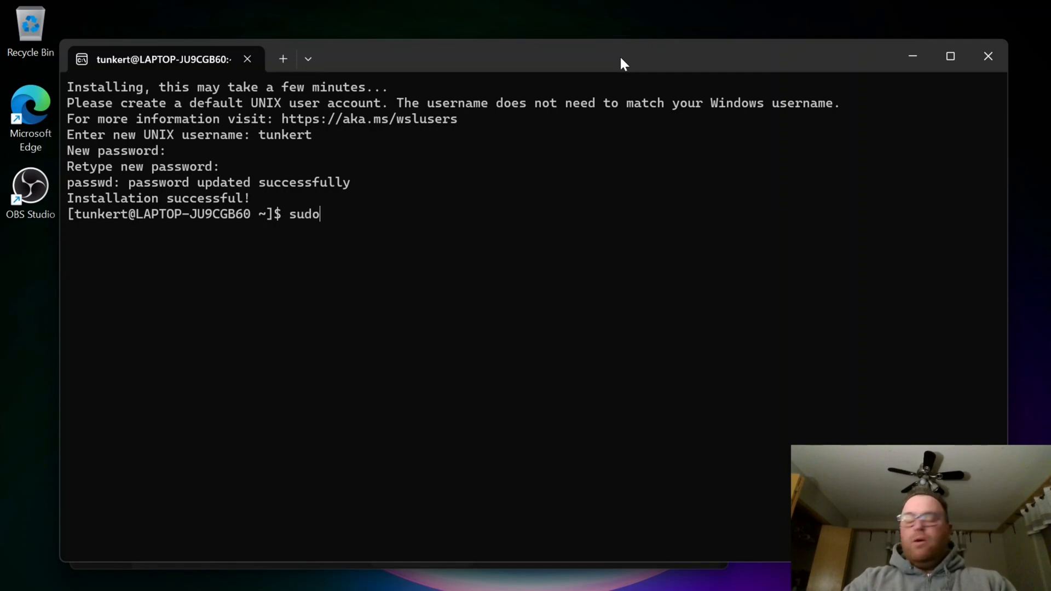
text(pacman)
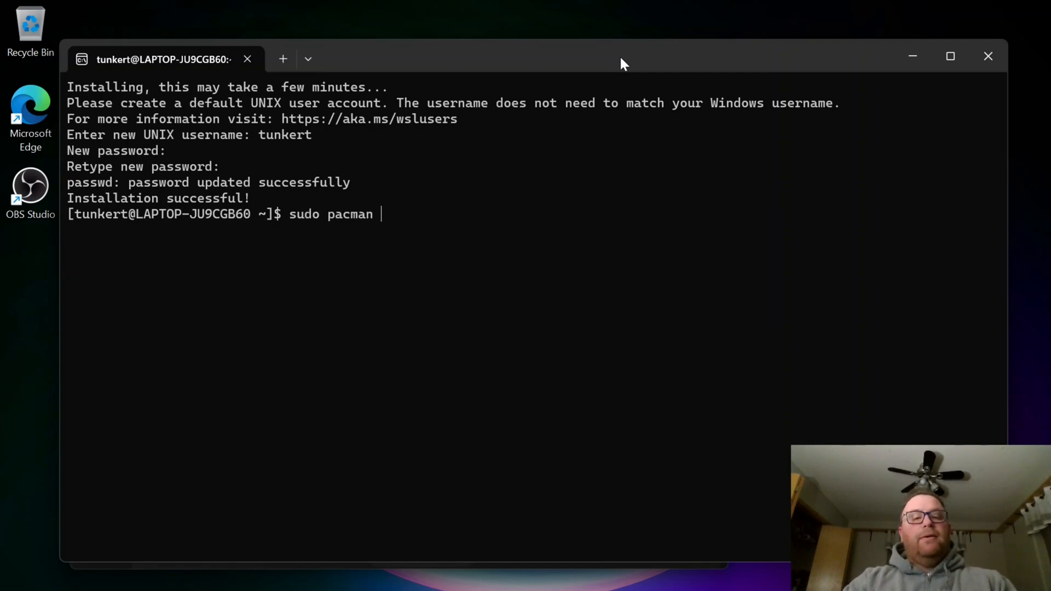
text(-Sy)
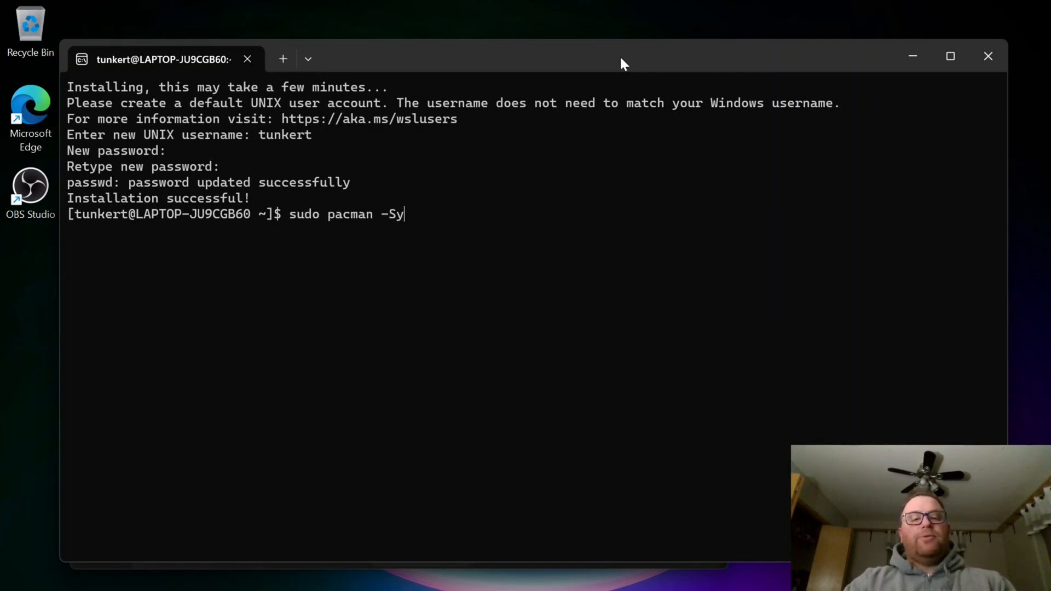
key(Return)
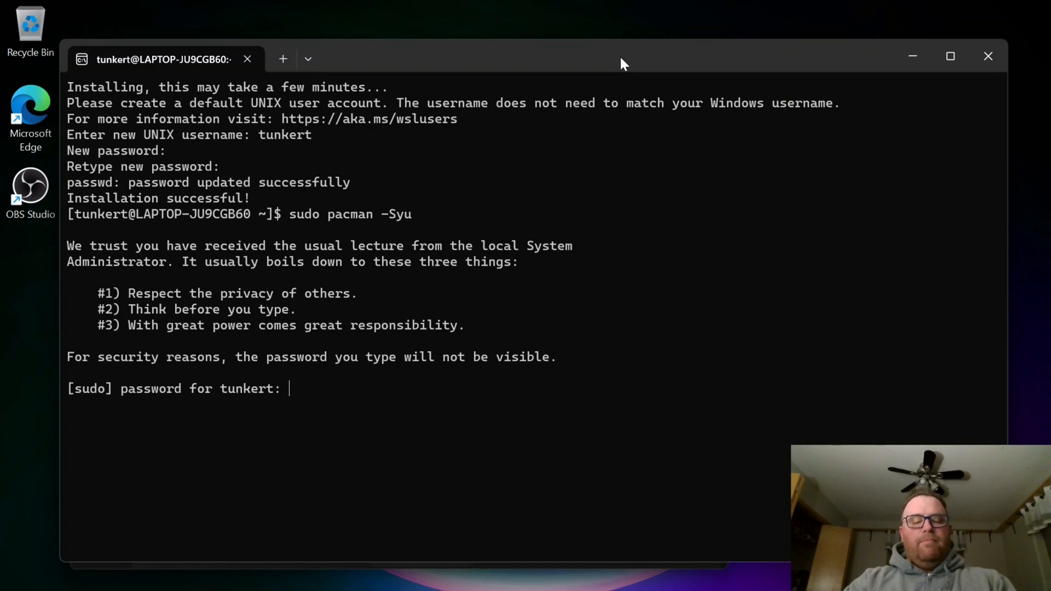
key(Return)
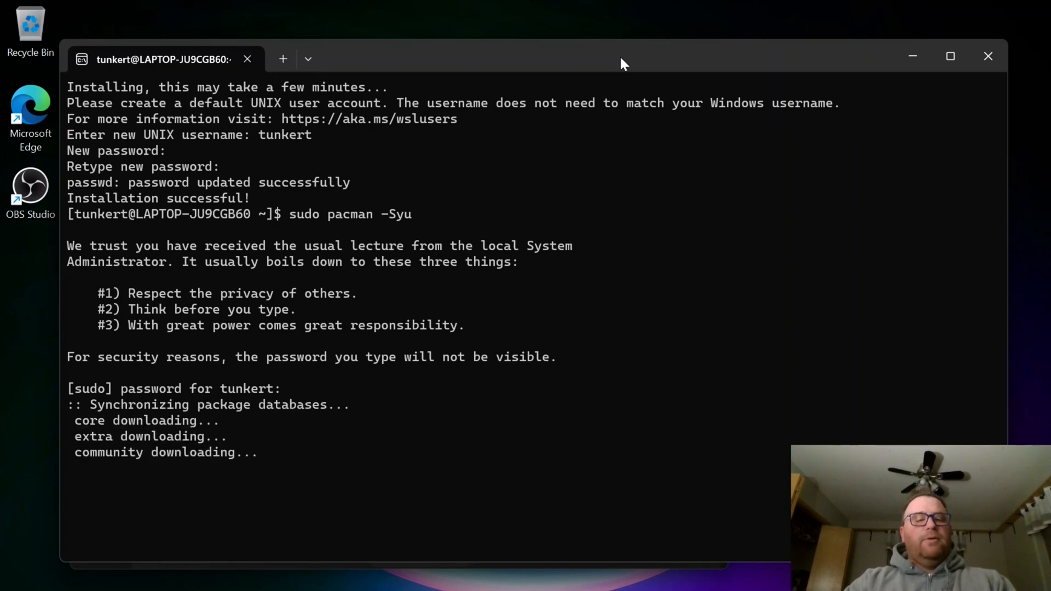
scroll(down, 3)
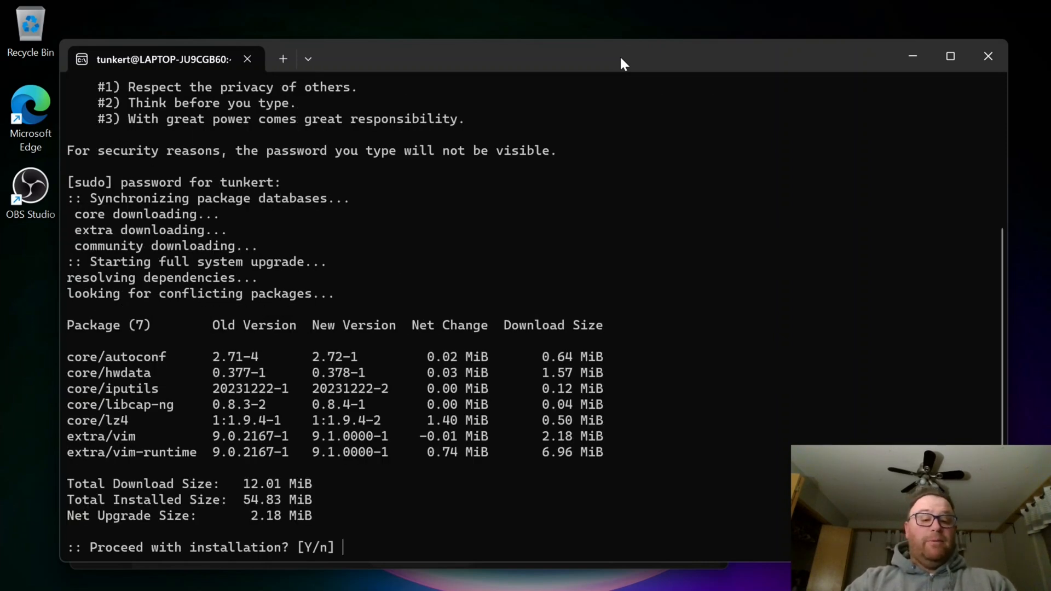